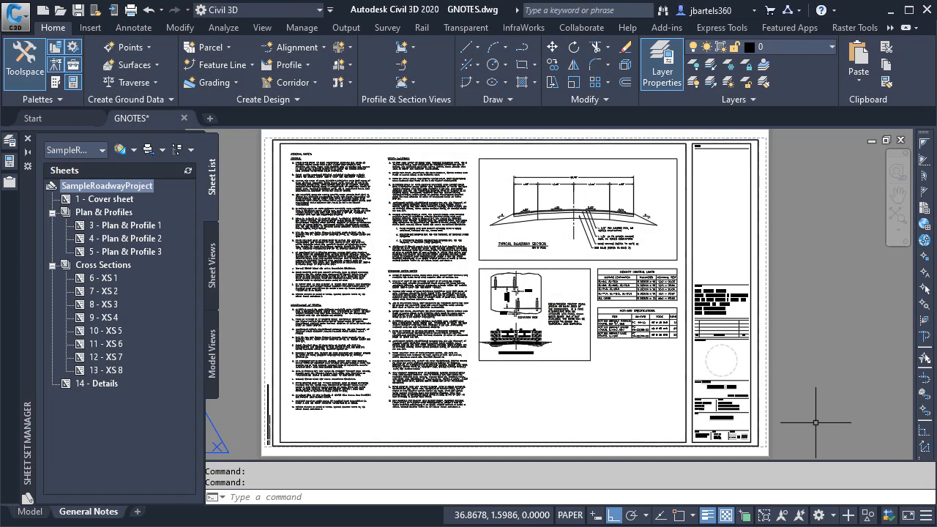
{"action": "mouse_move", "coordinate": [747, 425]}
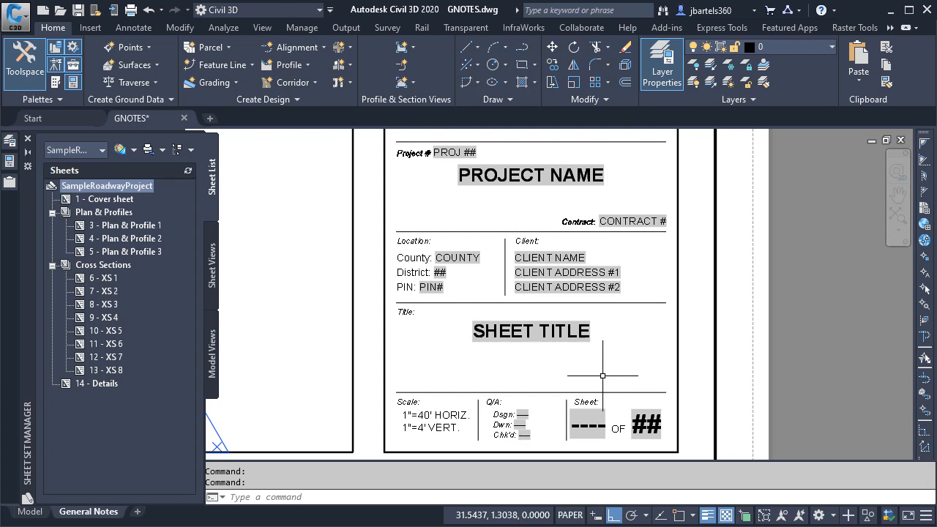
{"action": "mouse_move", "coordinate": [638, 296]}
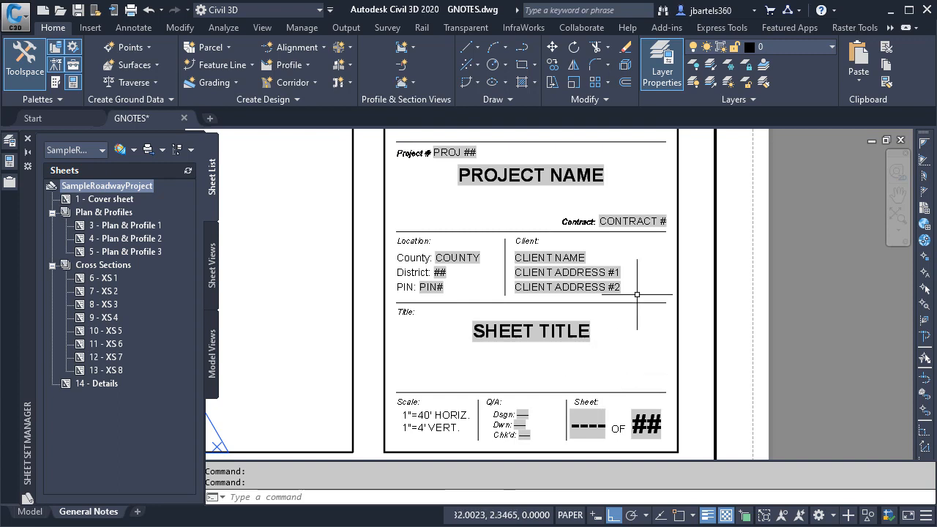
{"action": "mouse_move", "coordinate": [544, 363]}
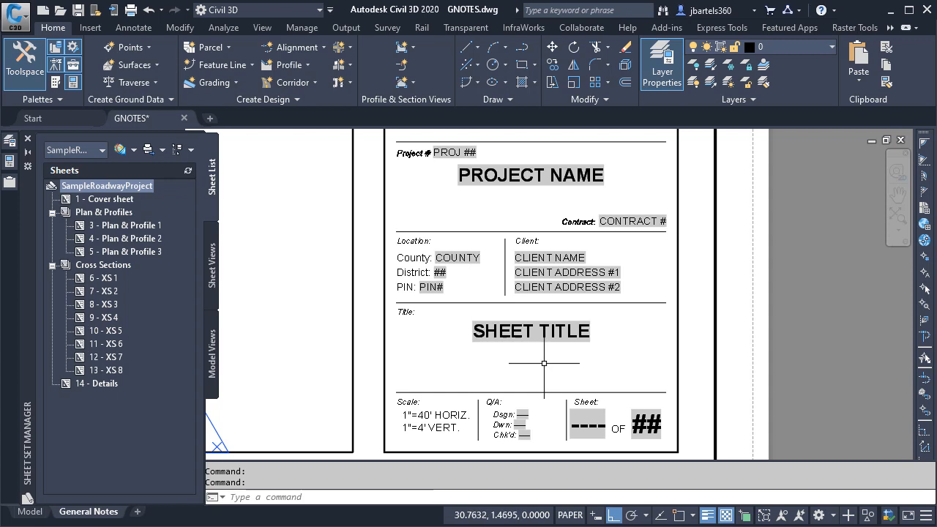
{"action": "mouse_move", "coordinate": [269, 202]}
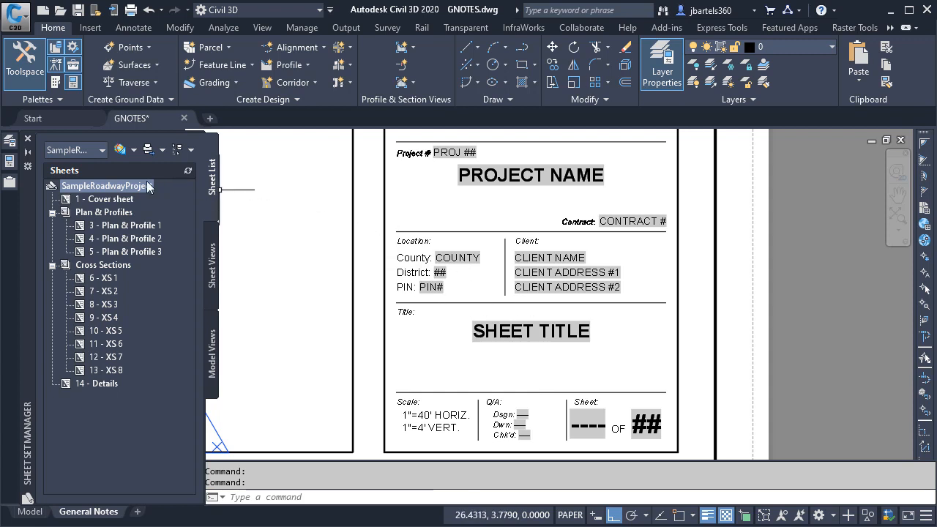
- Review the sheet set's properties and close them unchanged
{"action": "right_click", "coordinate": [105, 184]}
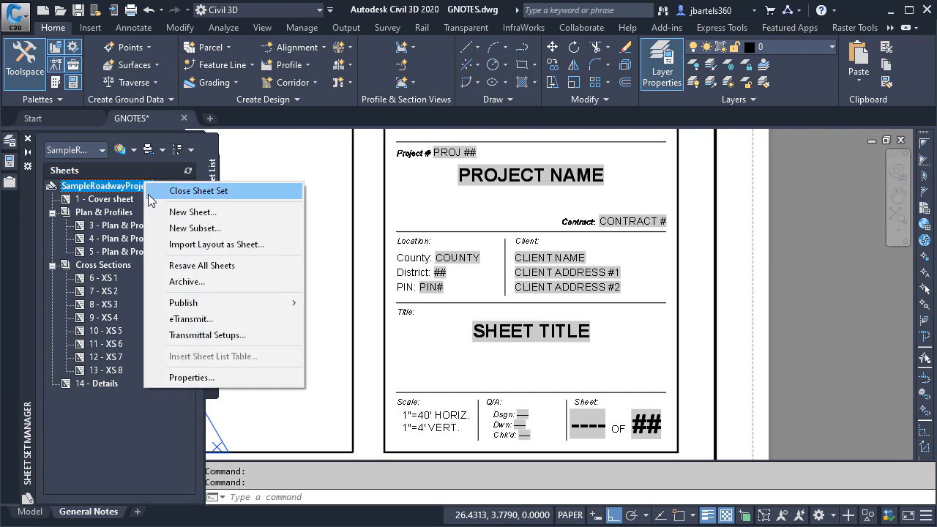
{"action": "mouse_move", "coordinate": [190, 378]}
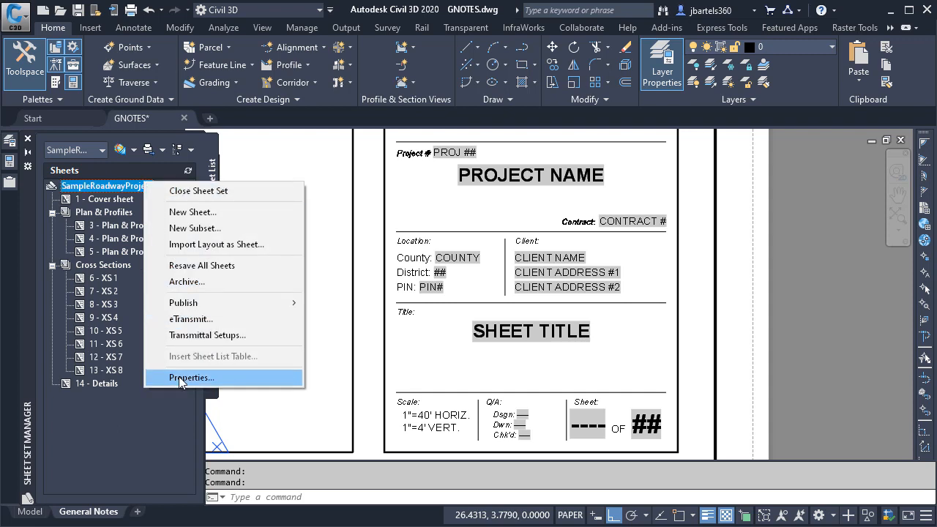
{"action": "left_click", "coordinate": [190, 378]}
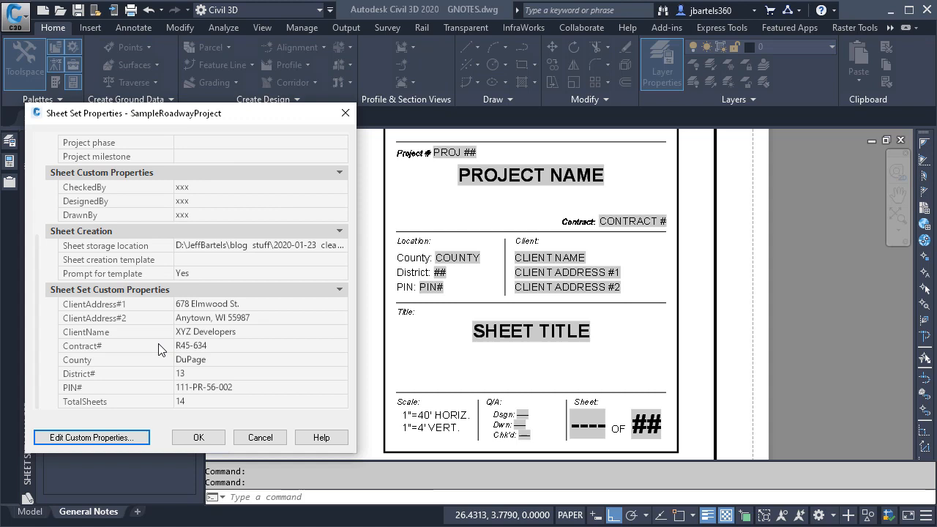
{"action": "mouse_move", "coordinate": [155, 334]}
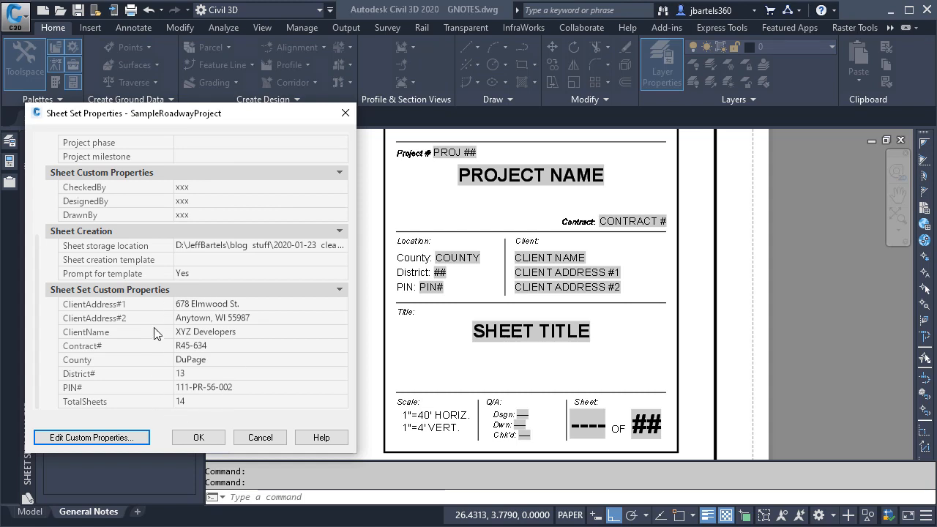
{"action": "left_click", "coordinate": [198, 436]}
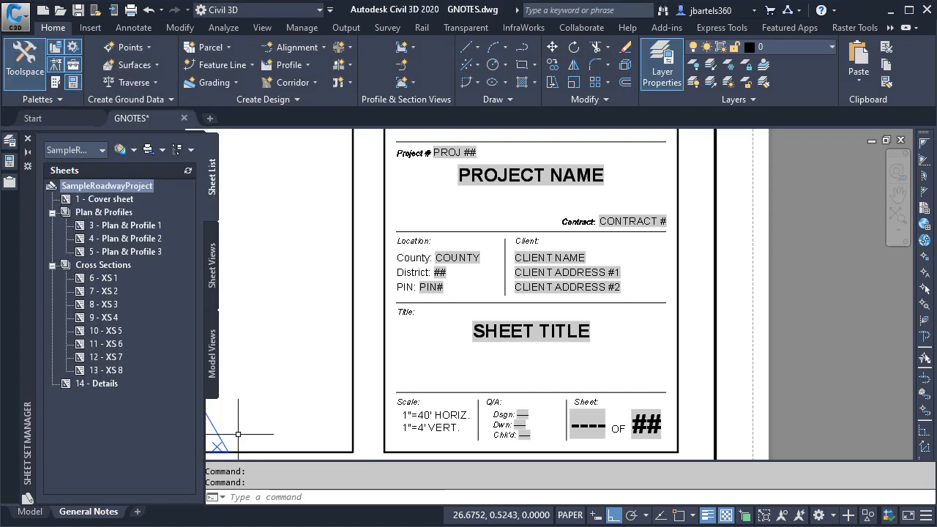
{"action": "mouse_move", "coordinate": [246, 428]}
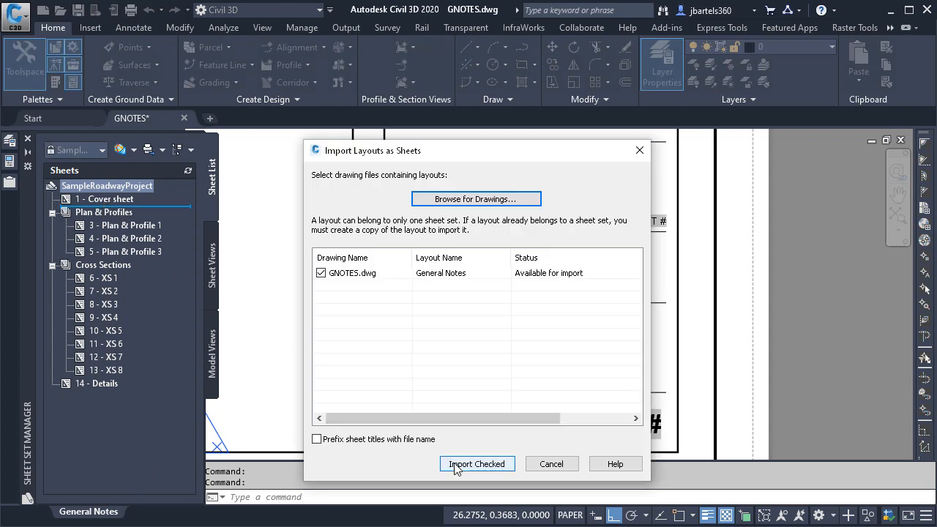
- Import the GNOTES General Notes layout as a sheet and regenerate so its fields update
{"action": "left_click", "coordinate": [477, 463]}
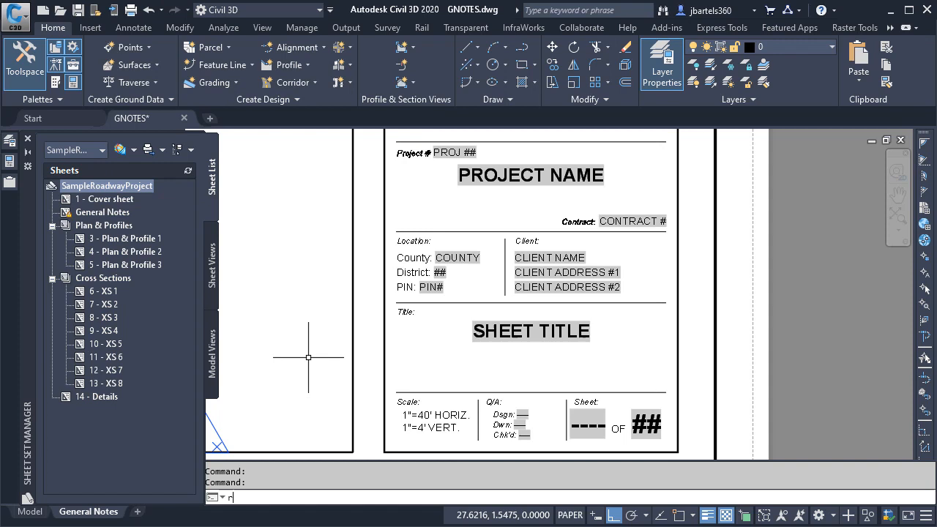
{"action": "key", "text": "Return"}
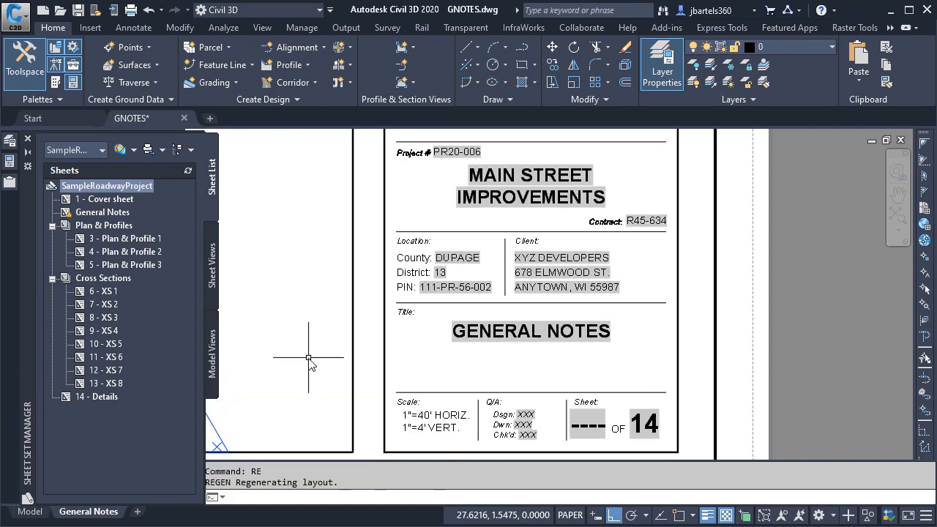
{"action": "mouse_move", "coordinate": [489, 349]}
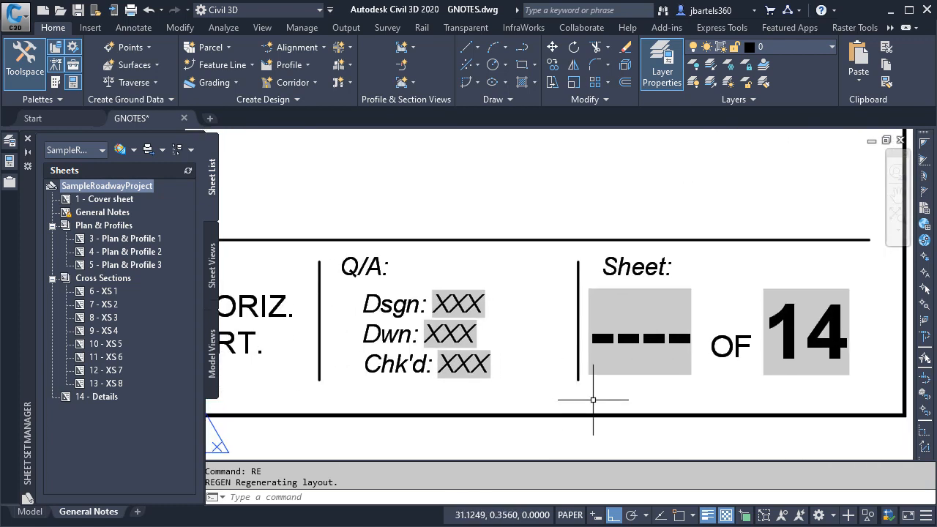
{"action": "mouse_move", "coordinate": [668, 394]}
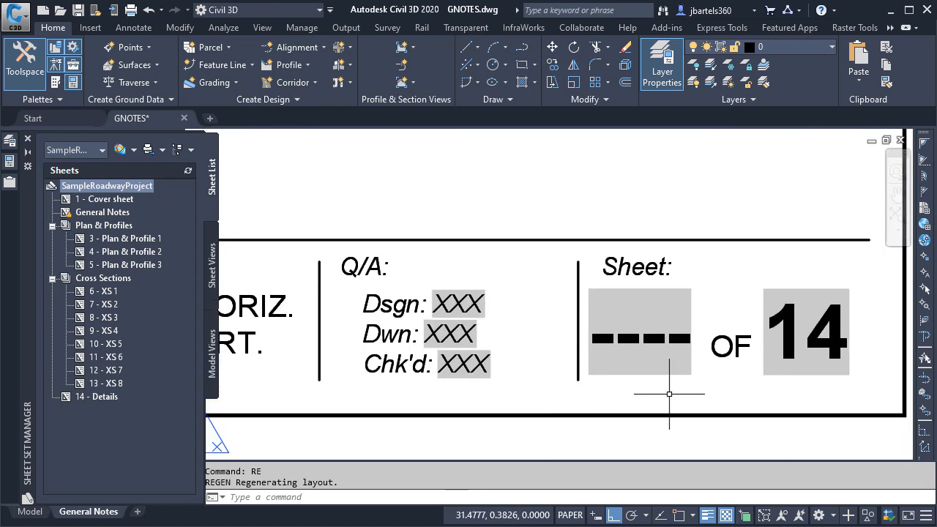
{"action": "mouse_move", "coordinate": [632, 386]}
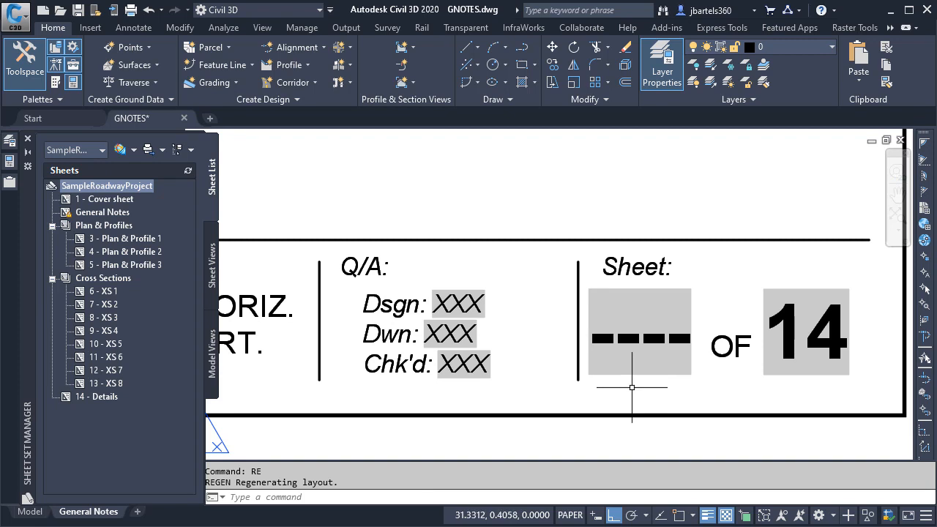
- Renumber the General Notes sheet to 2 via Rename & Renumber
{"action": "right_click", "coordinate": [102, 212]}
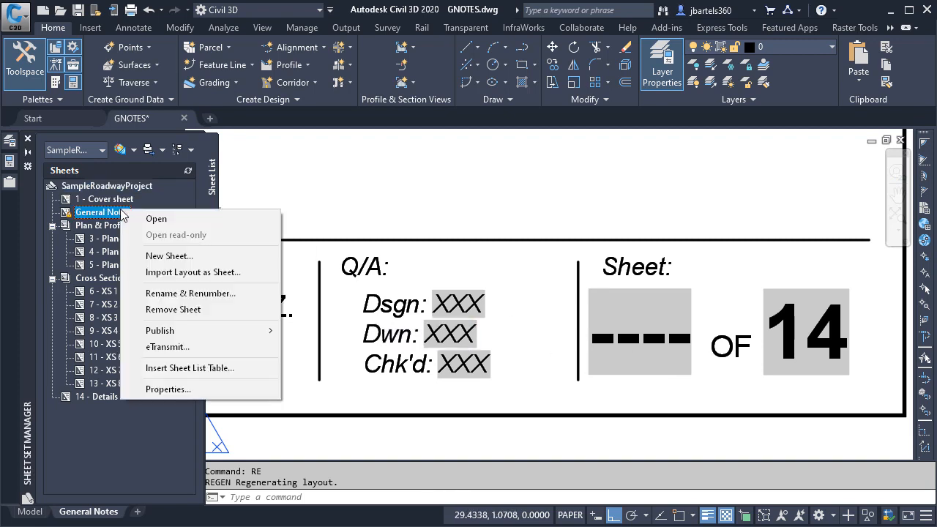
{"action": "mouse_move", "coordinate": [190, 292]}
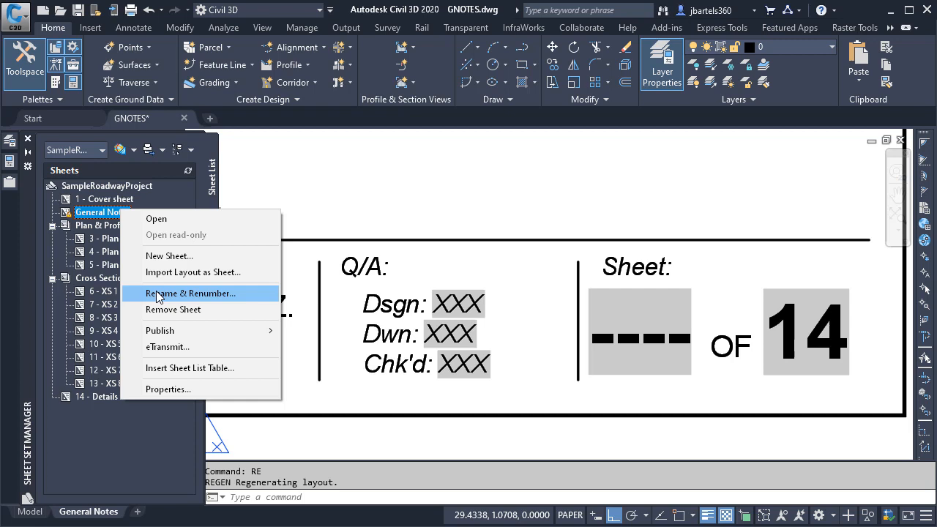
{"action": "left_click", "coordinate": [192, 292]}
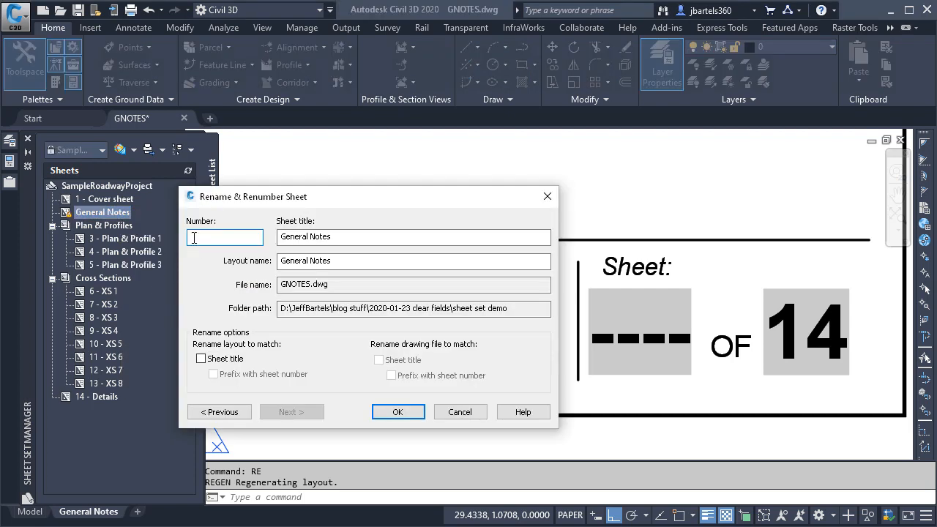
{"action": "type", "text": "2"}
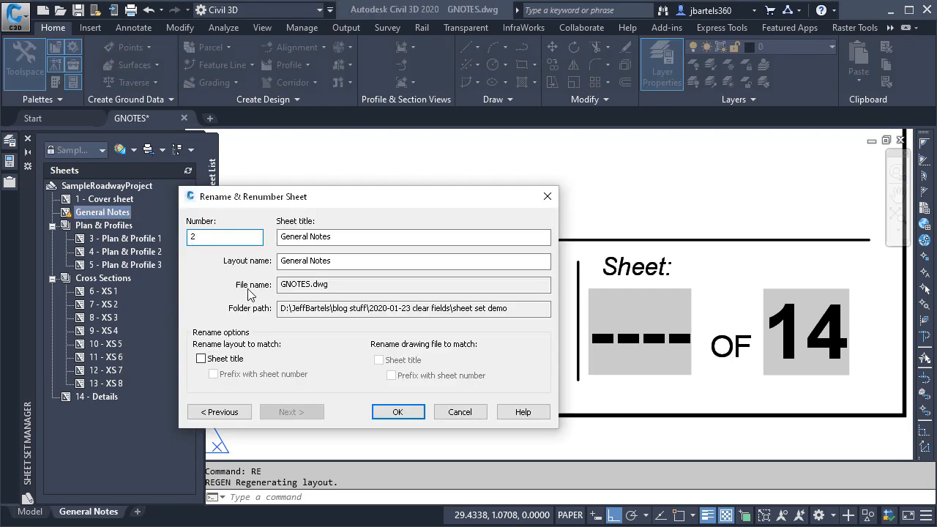
{"action": "left_click", "coordinate": [398, 411]}
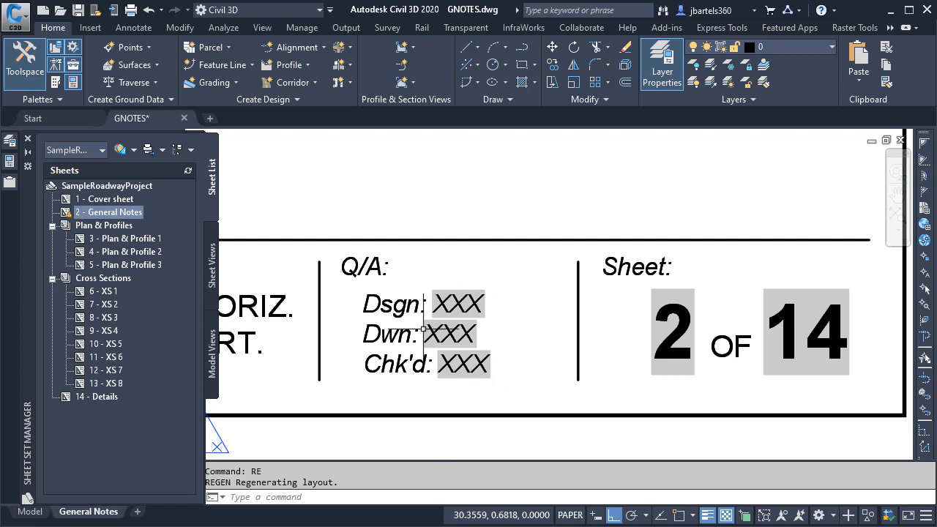
{"action": "mouse_move", "coordinate": [515, 325]}
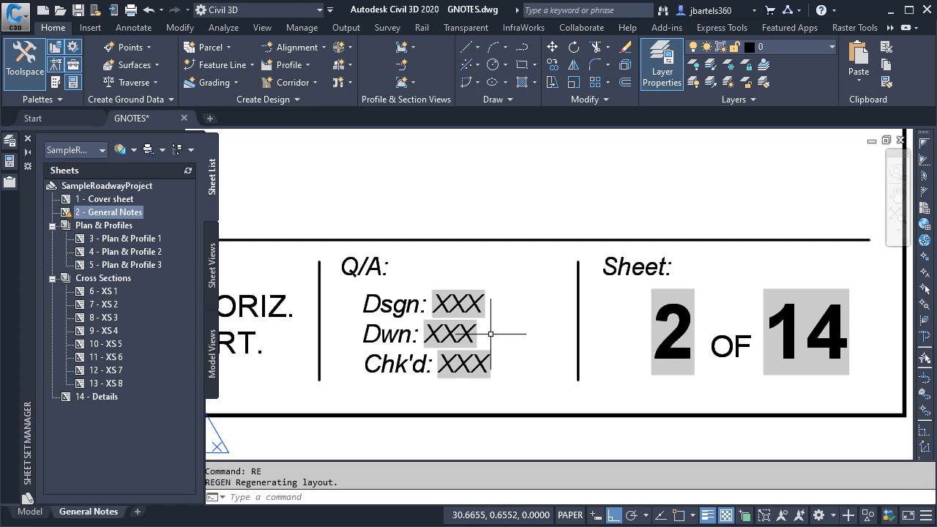
{"action": "mouse_move", "coordinate": [515, 331]}
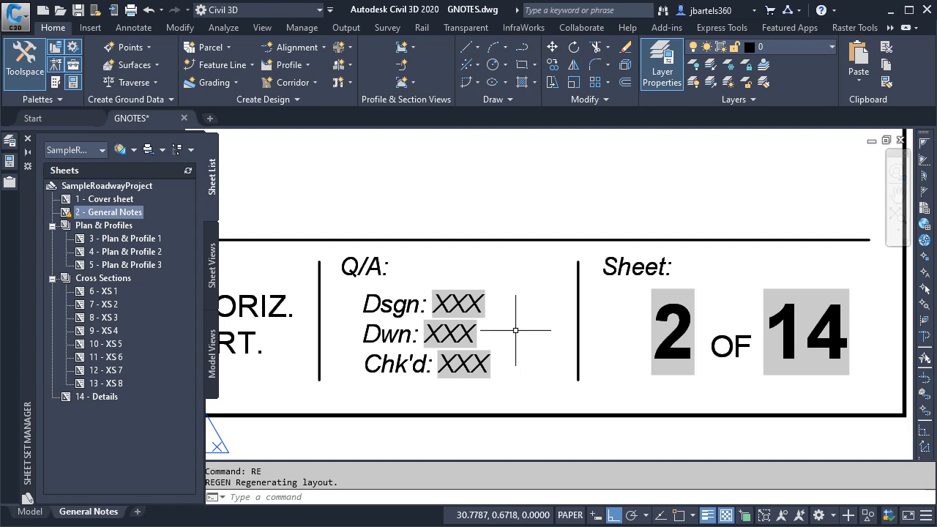
{"action": "right_click", "coordinate": [105, 184]}
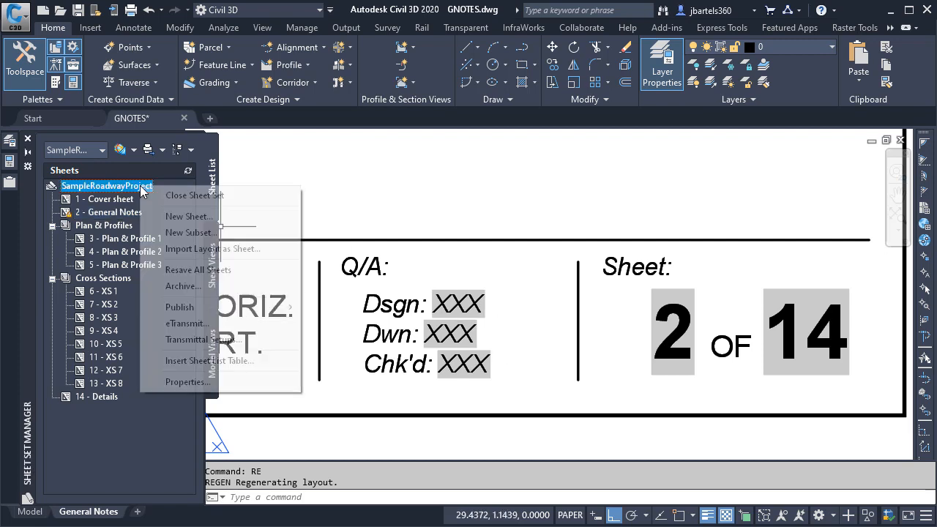
{"action": "left_click", "coordinate": [187, 380]}
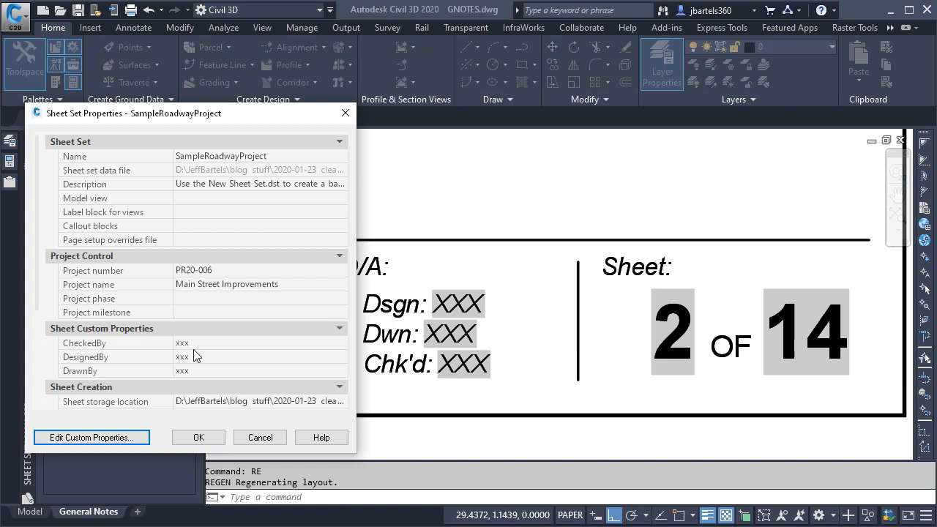
{"action": "mouse_move", "coordinate": [200, 387]}
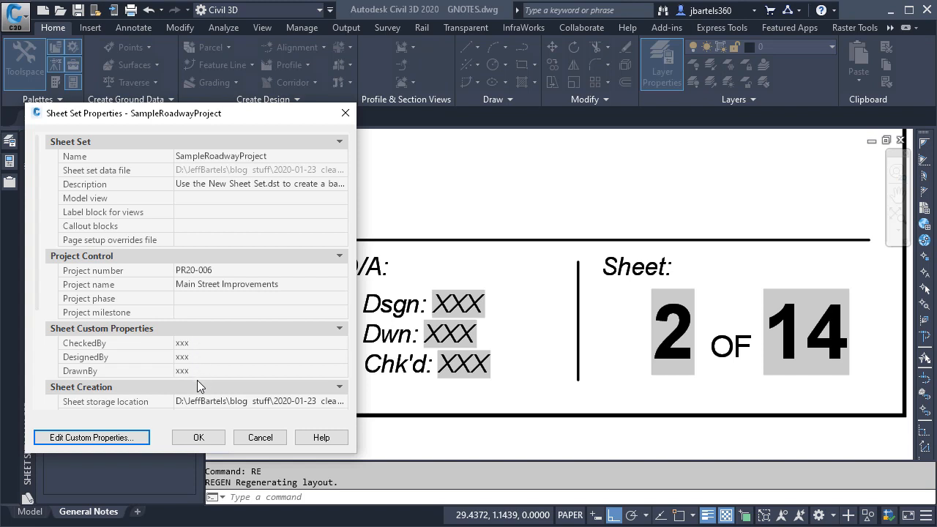
{"action": "mouse_move", "coordinate": [73, 338]}
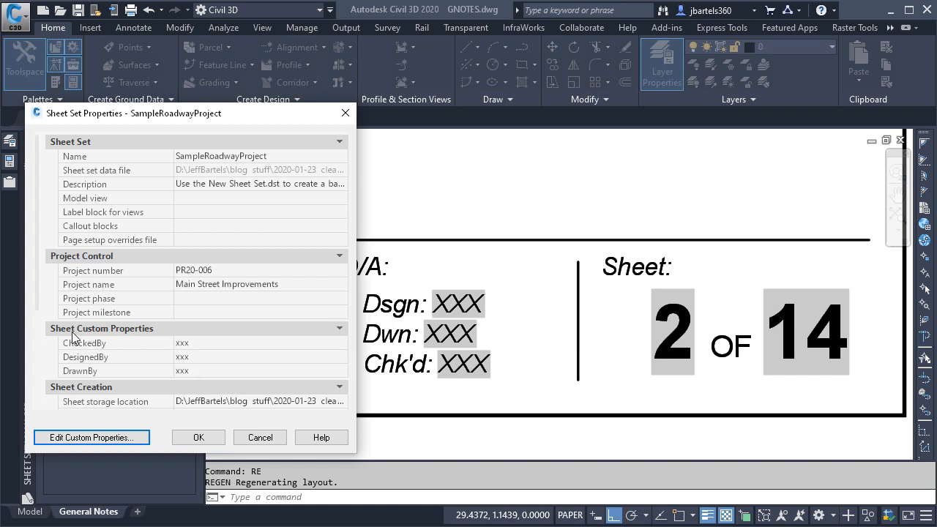
{"action": "mouse_move", "coordinate": [132, 344]}
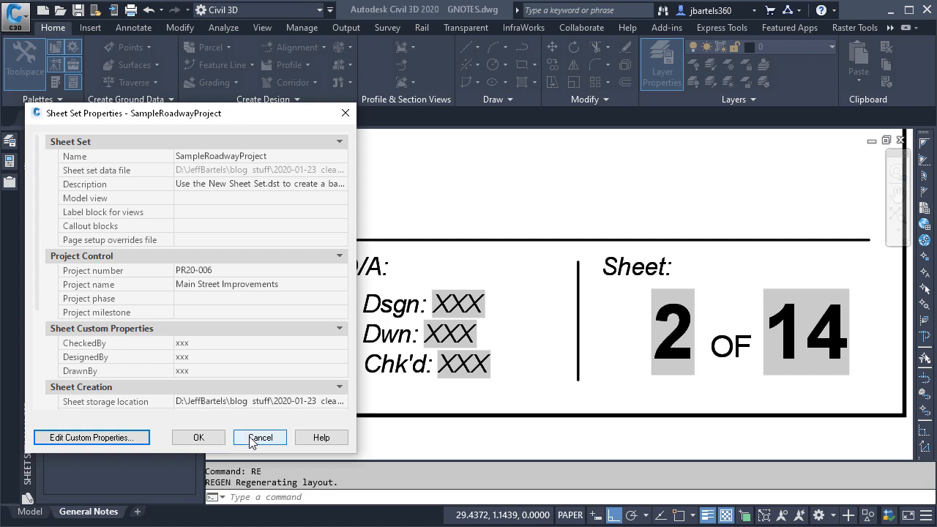
- Cancel the set properties and confirm General Notes' blank CheckedBy in its sheet properties
{"action": "left_click", "coordinate": [260, 436]}
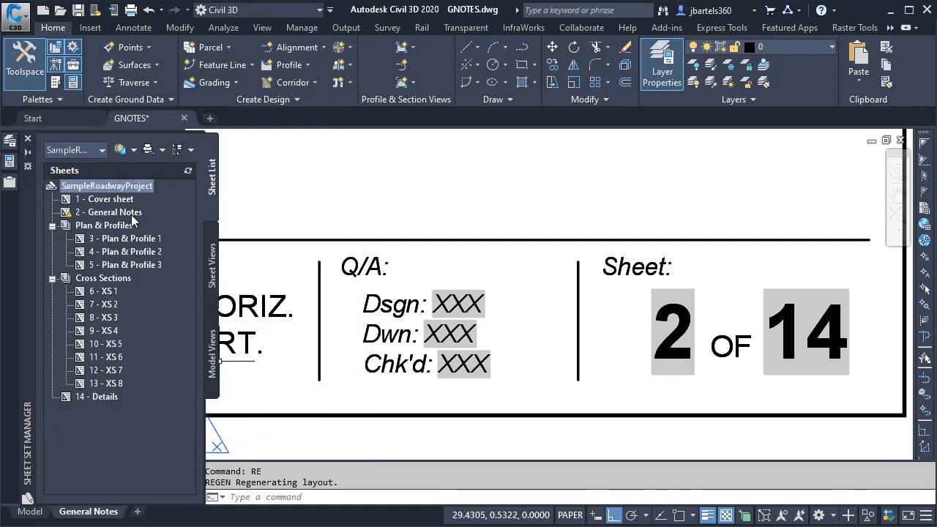
{"action": "right_click", "coordinate": [111, 210]}
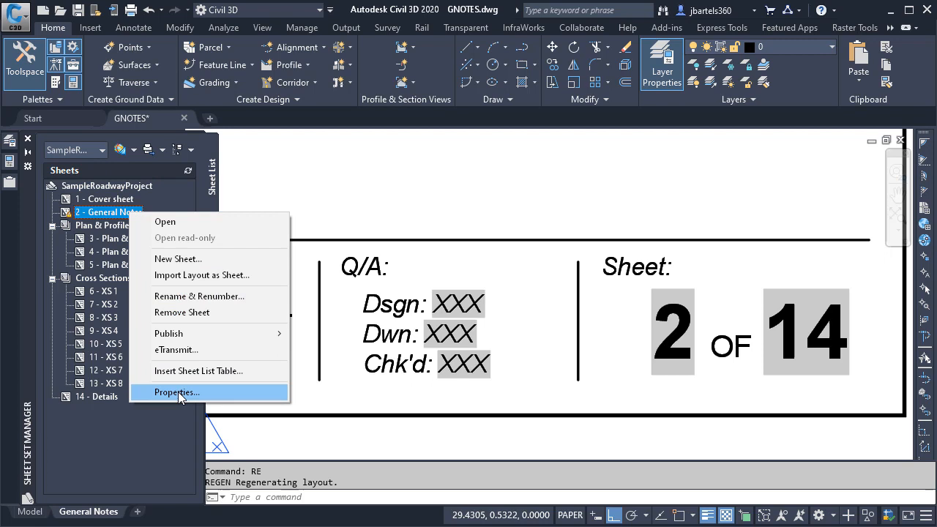
{"action": "left_click", "coordinate": [175, 393]}
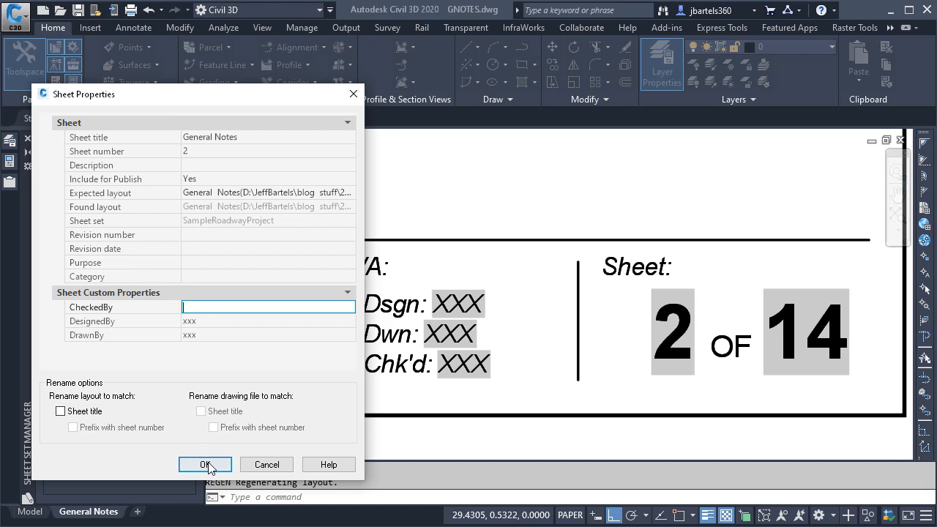
{"action": "left_click", "coordinate": [205, 464]}
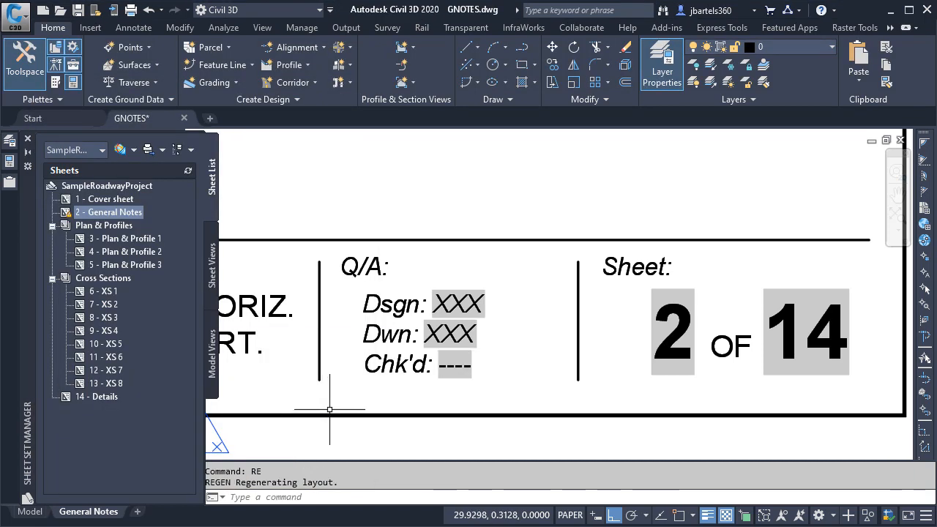
{"action": "mouse_move", "coordinate": [461, 387]}
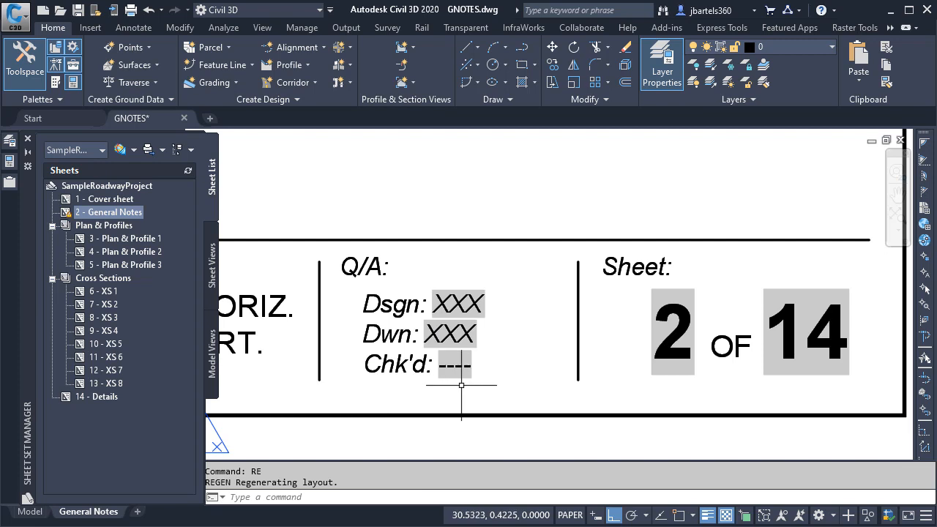
{"action": "mouse_move", "coordinate": [454, 392]}
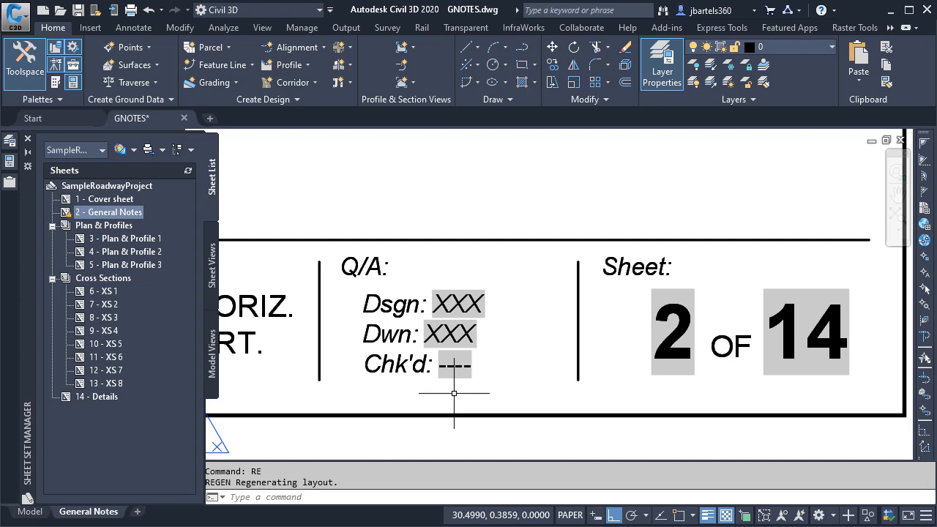
{"action": "mouse_move", "coordinate": [130, 225]}
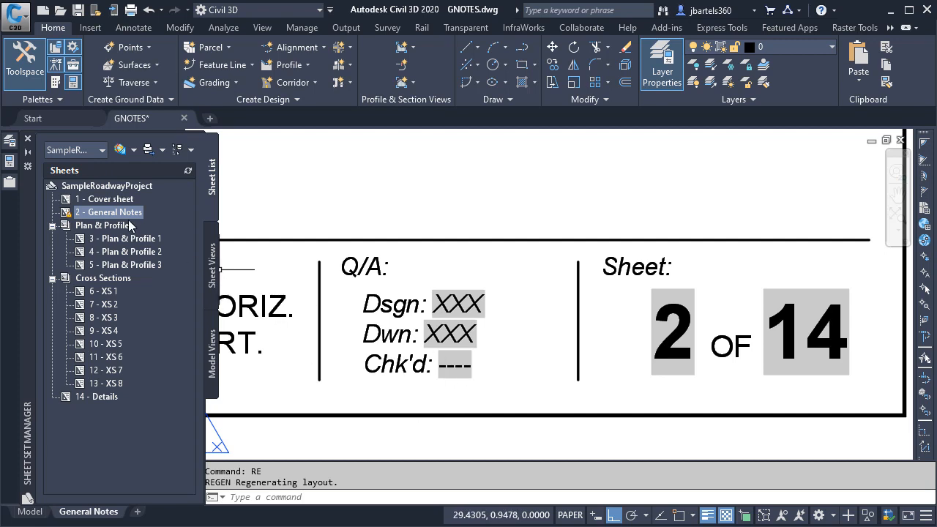
- Remove the General Notes sheet from the SampleRoadwayProject sheet set
{"action": "right_click", "coordinate": [109, 211]}
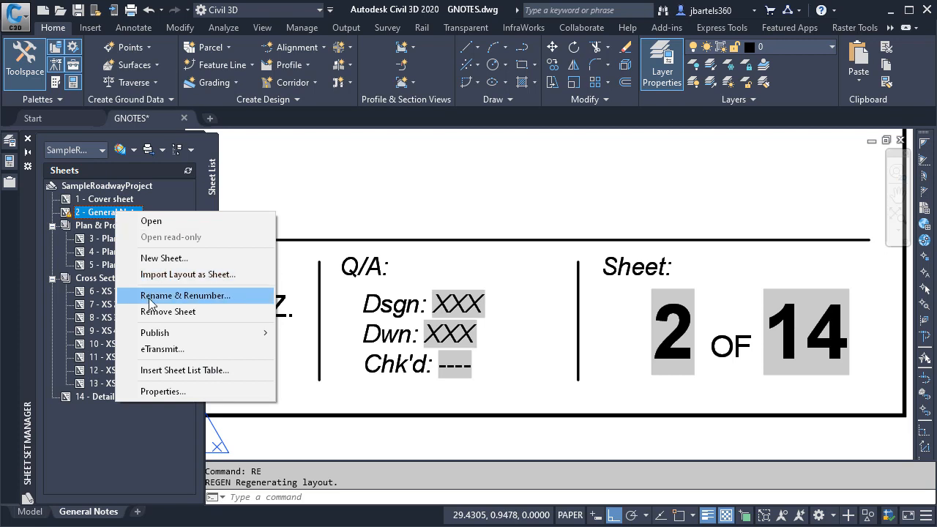
{"action": "left_click", "coordinate": [169, 310]}
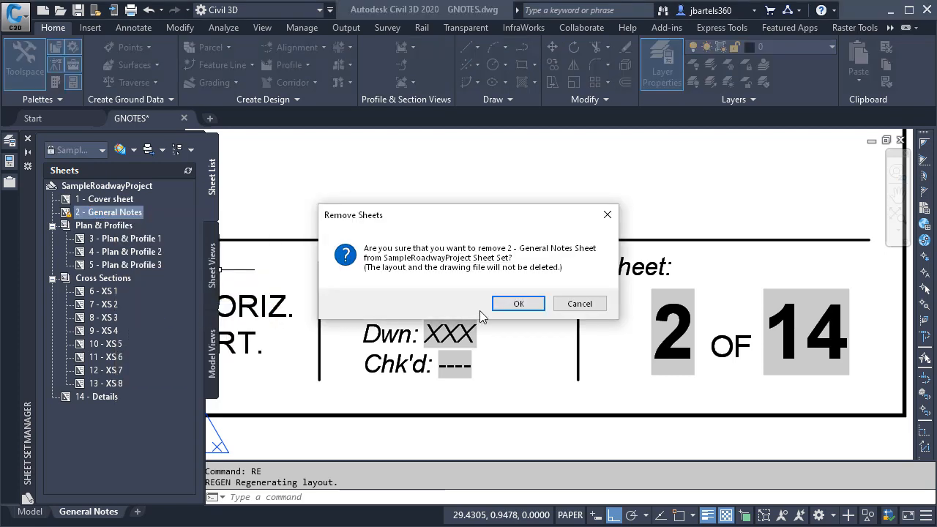
{"action": "left_click", "coordinate": [518, 303]}
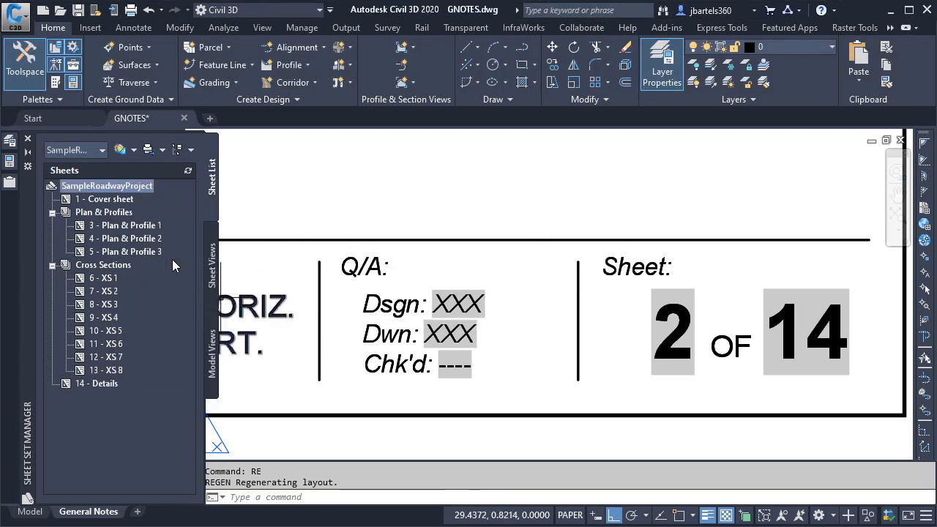
- Set the sheet set's CheckedBy, DesignedBy and DrawnBy custom properties to %% and apply
{"action": "right_click", "coordinate": [107, 185]}
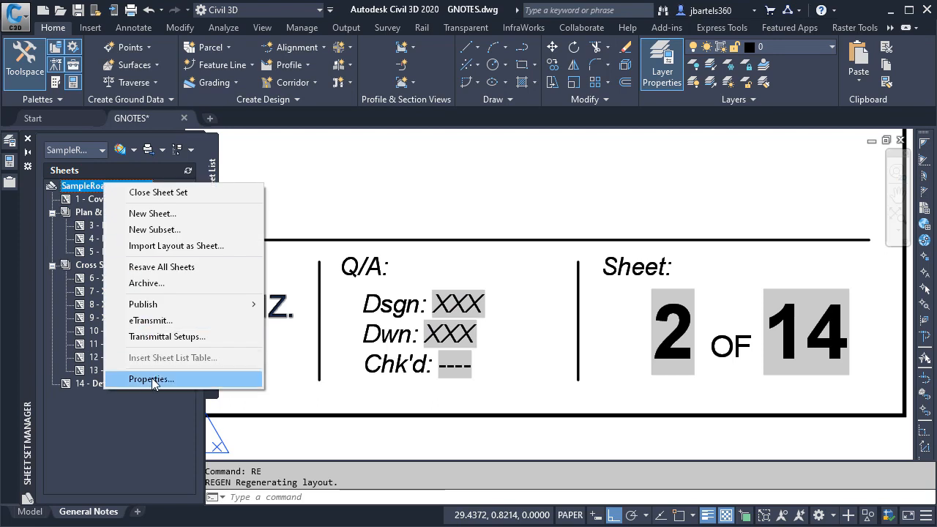
{"action": "left_click", "coordinate": [151, 379]}
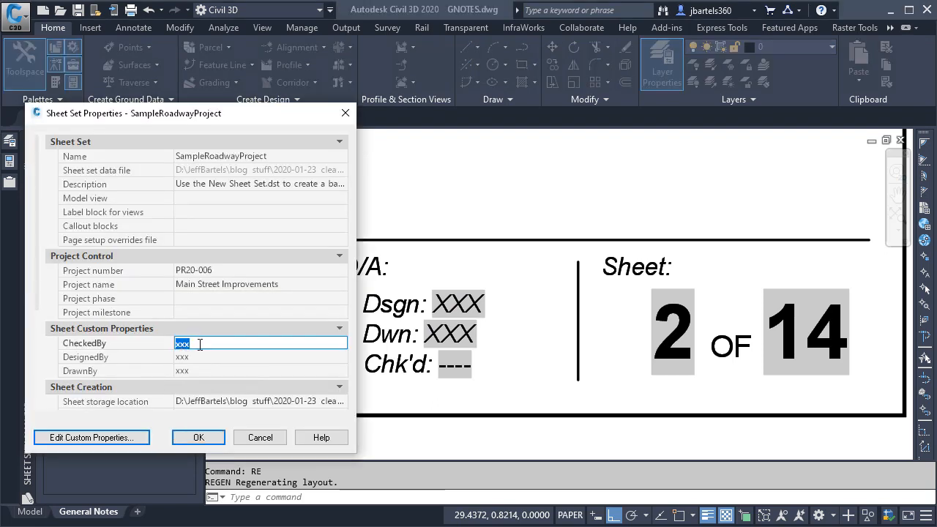
{"action": "type", "text": "%%%"}
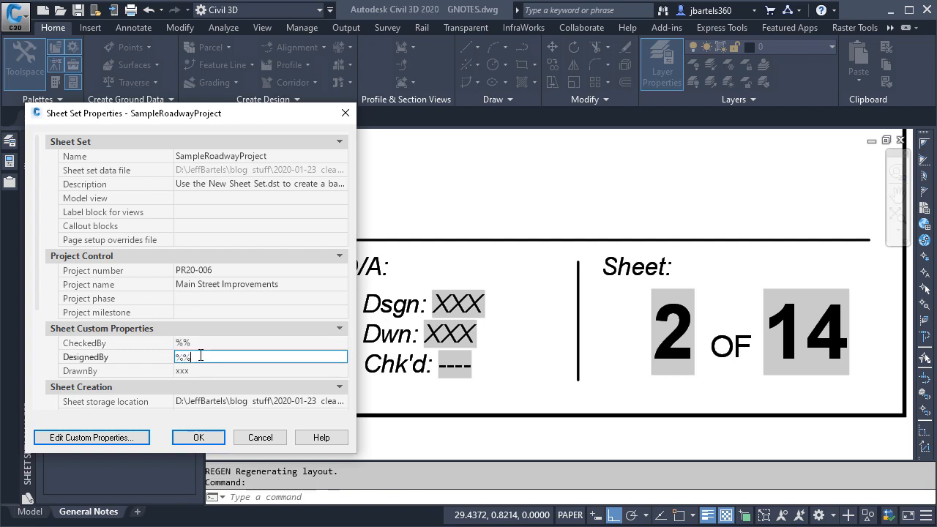
{"action": "left_click", "coordinate": [261, 370]}
{"action": "type", "text": "%%"}
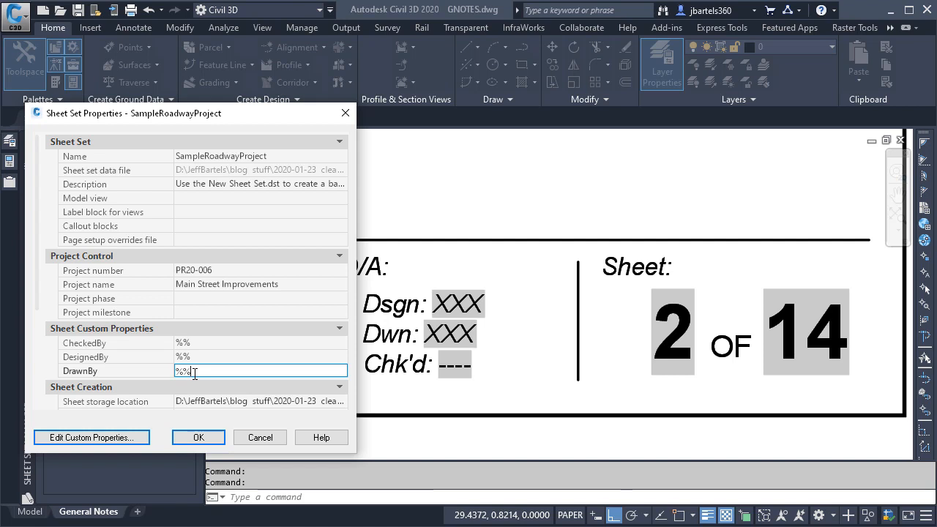
{"action": "mouse_move", "coordinate": [193, 388]}
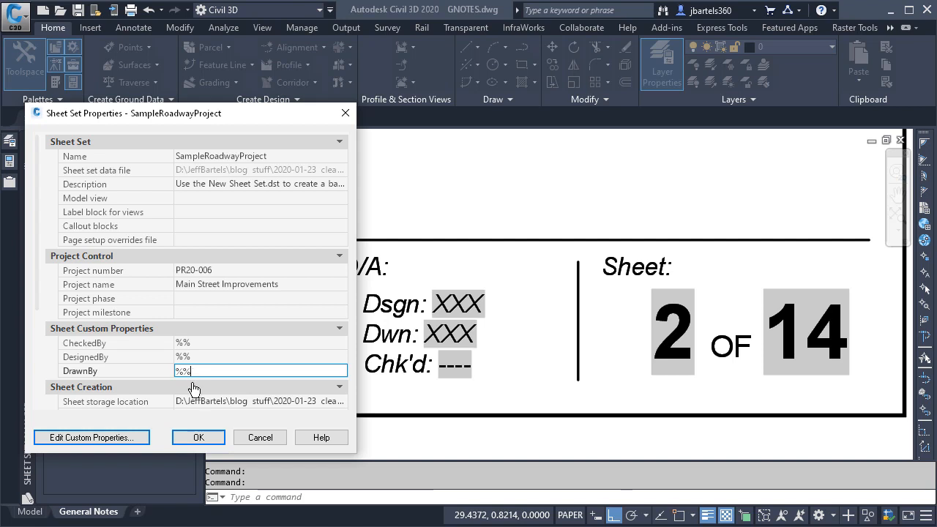
{"action": "left_click", "coordinate": [197, 437]}
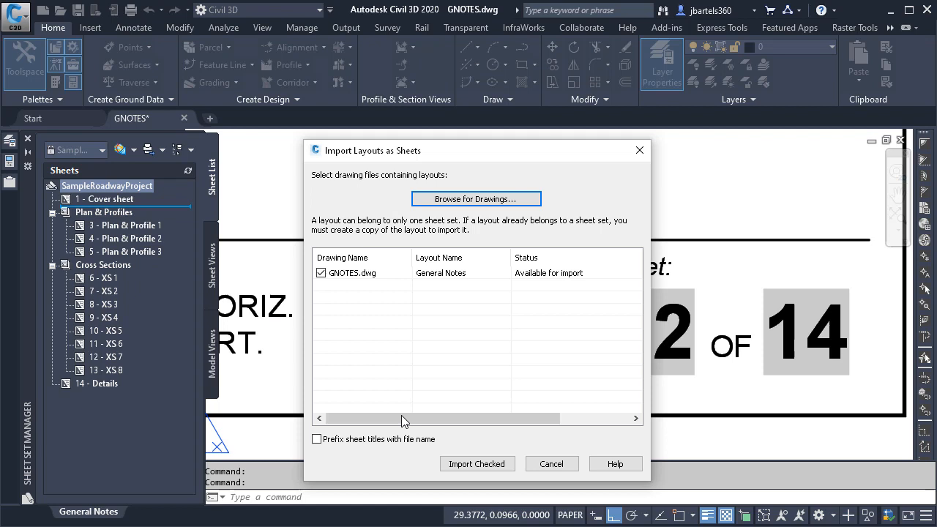
- Re-import the GNOTES General Notes layout and check its now-dashed sheet number field
{"action": "left_click", "coordinate": [478, 462]}
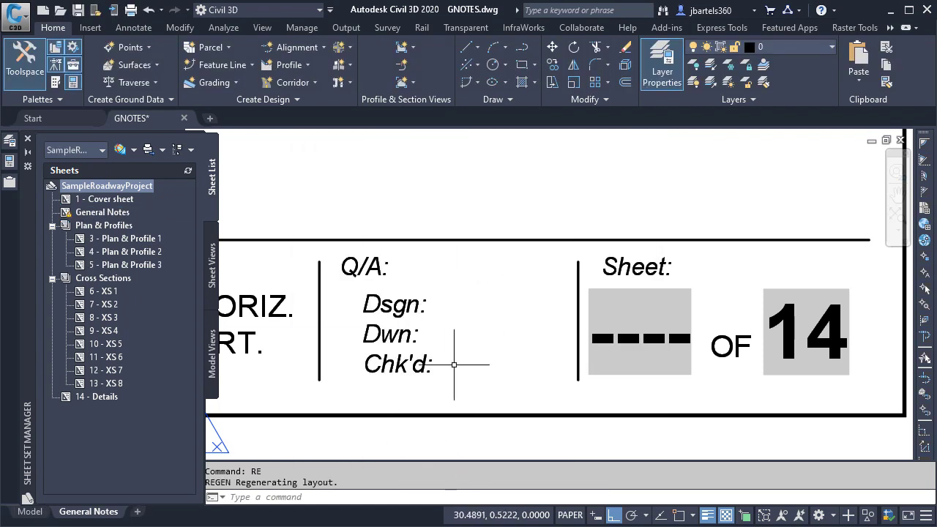
{"action": "left_click", "coordinate": [638, 331]}
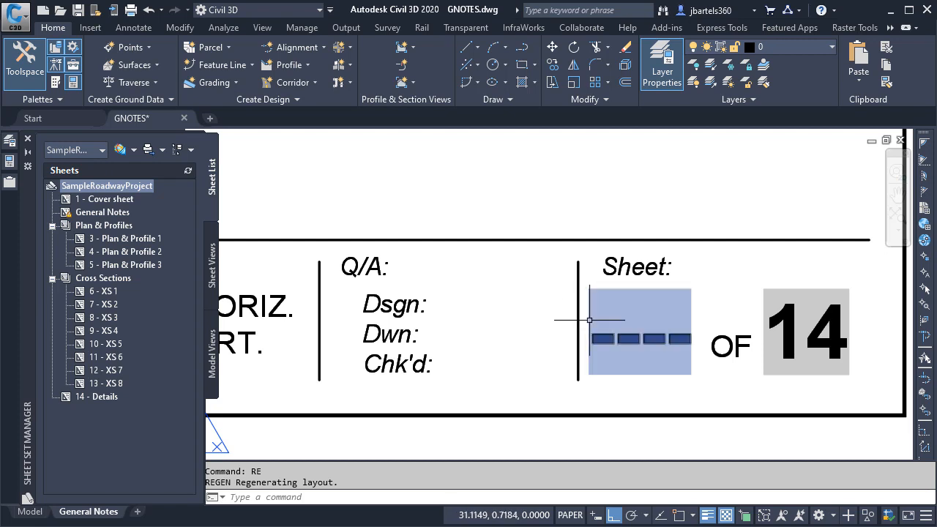
- Renumber the re-imported General Notes sheet to 2 so the title block reads 2 OF 14
{"action": "right_click", "coordinate": [103, 211]}
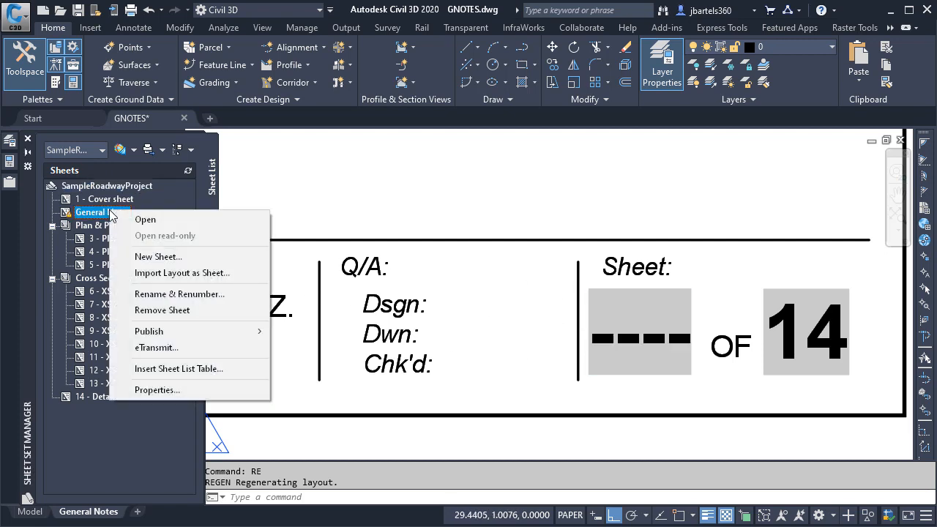
{"action": "left_click", "coordinate": [179, 293]}
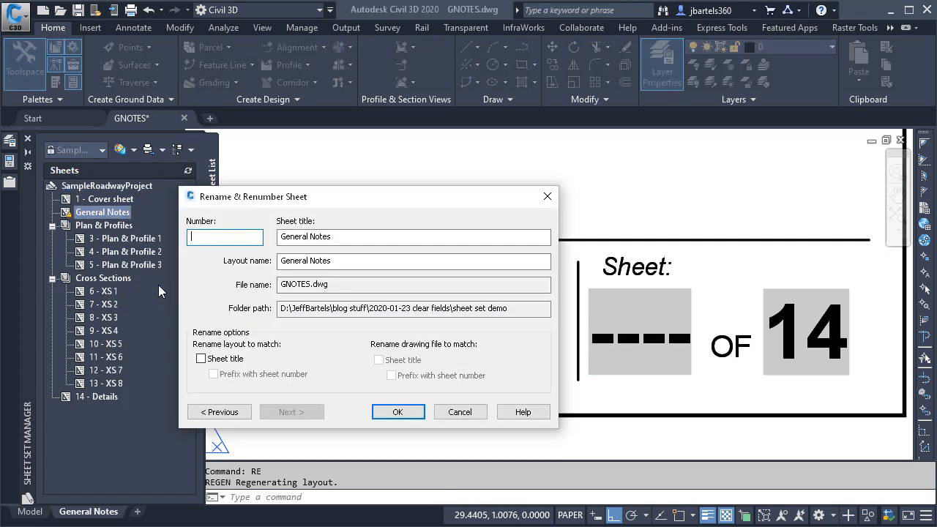
{"action": "type", "text": "2"}
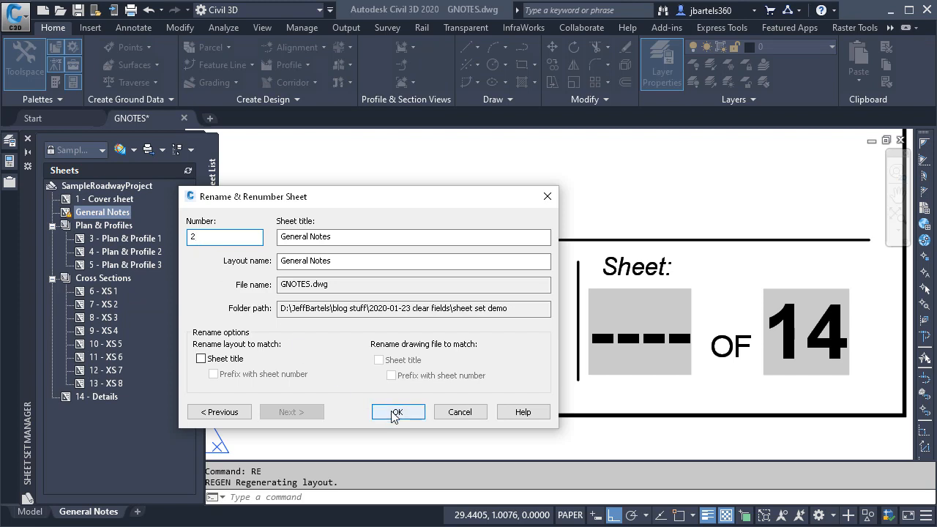
{"action": "left_click", "coordinate": [398, 411]}
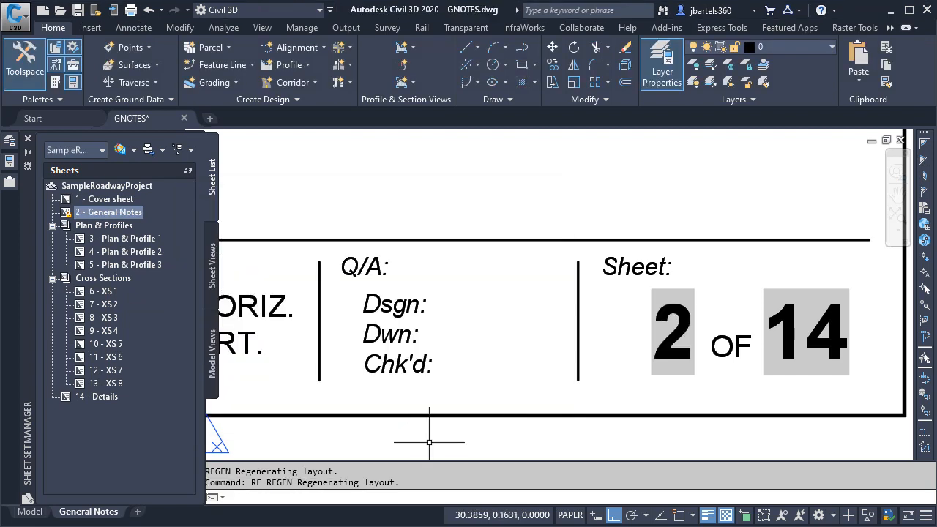
{"action": "mouse_move", "coordinate": [498, 348]}
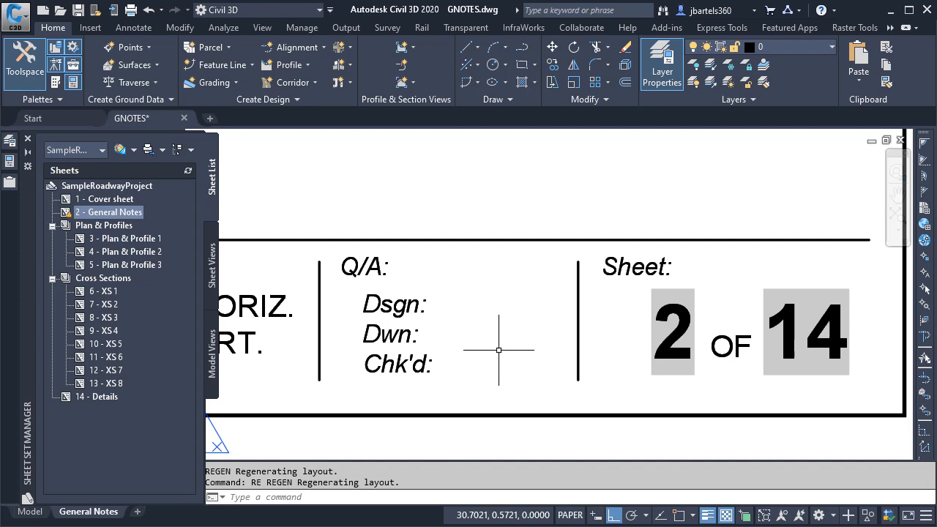
{"action": "mouse_move", "coordinate": [459, 363]}
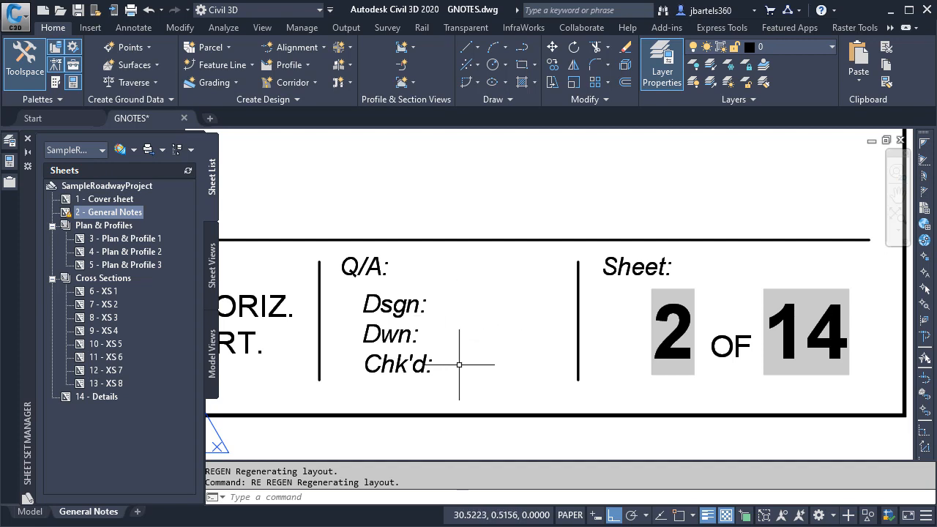